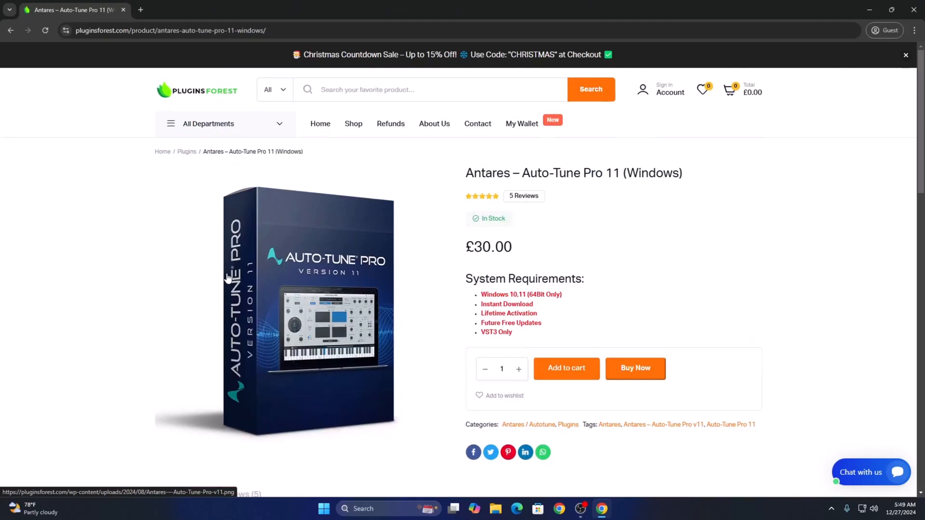
Extract the downloaded Auto-Tune zip archive onto the desktop.
double_click(506, 303)
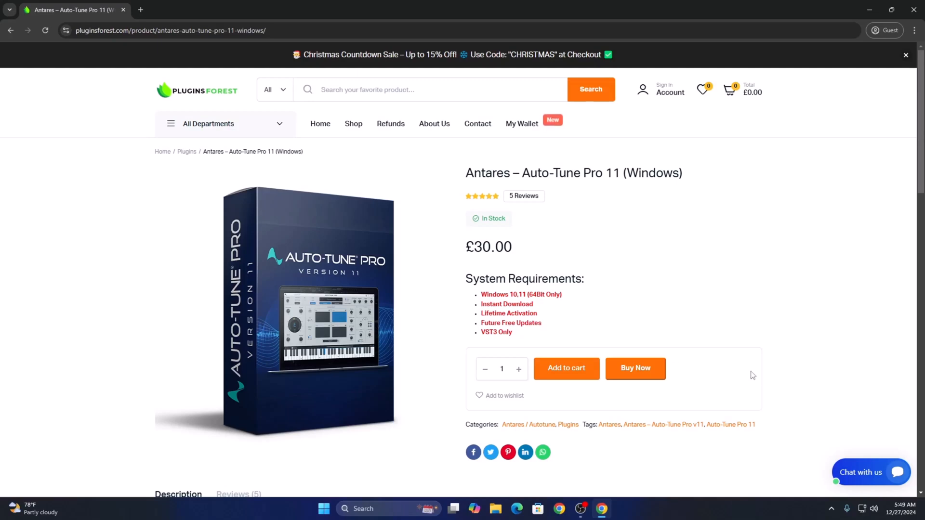
click(868, 472)
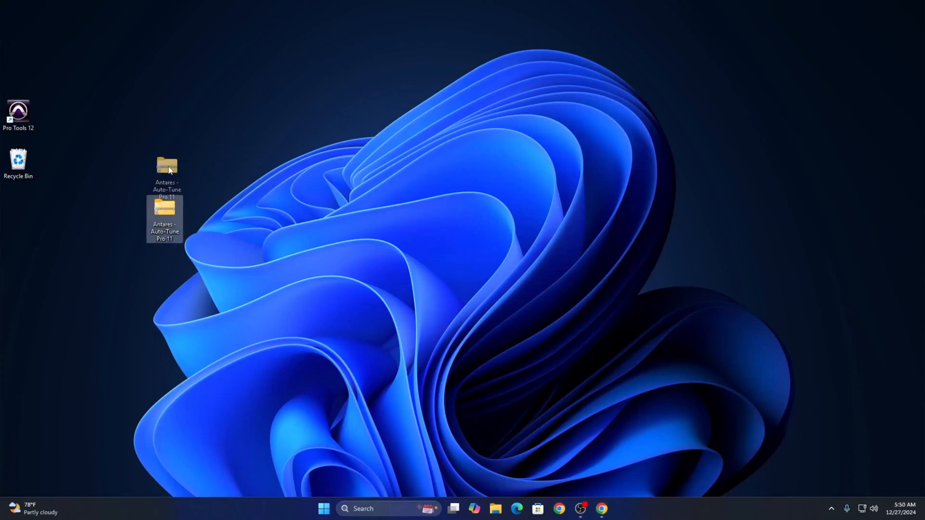
right_click(166, 163)
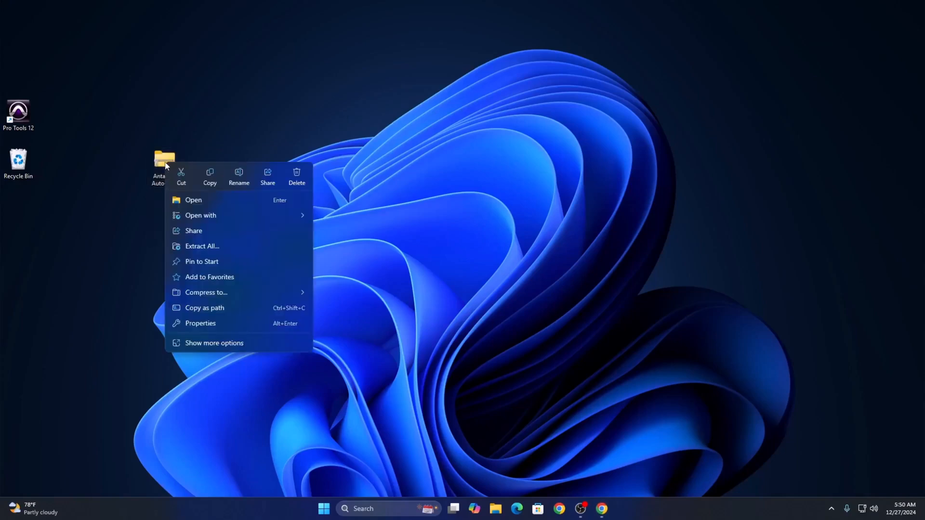
click(214, 343)
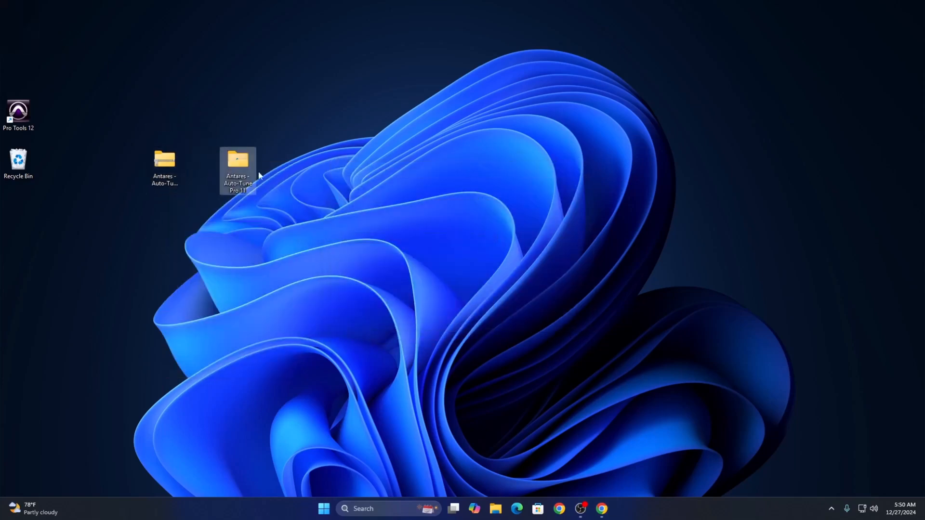
Enter the extracted Antares - Auto-Tune Pro 11 folder and select the v11.0.0 installer.
double_click(237, 170)
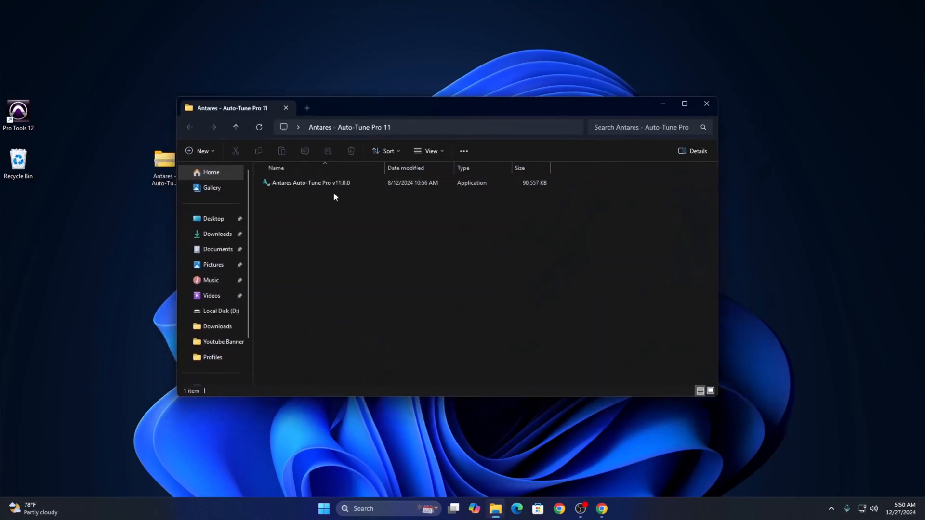
mouse_move(311, 182)
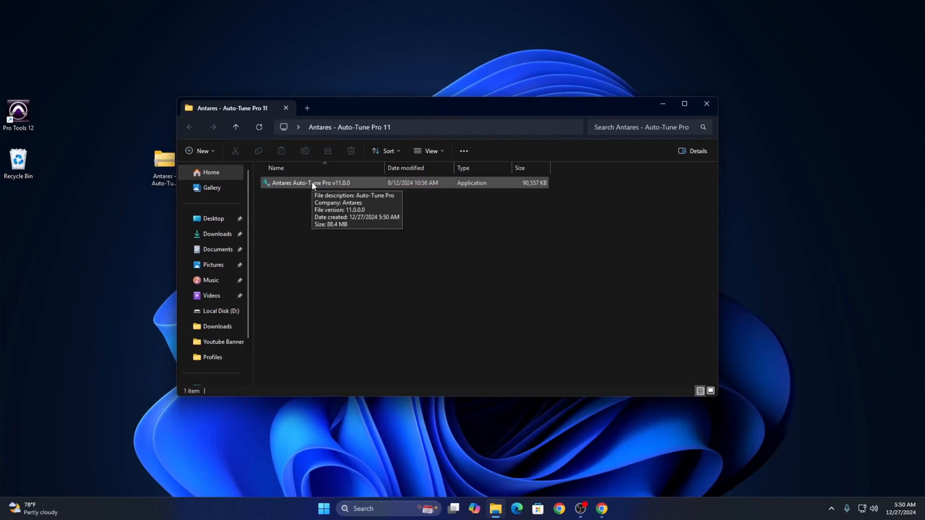
click(311, 182)
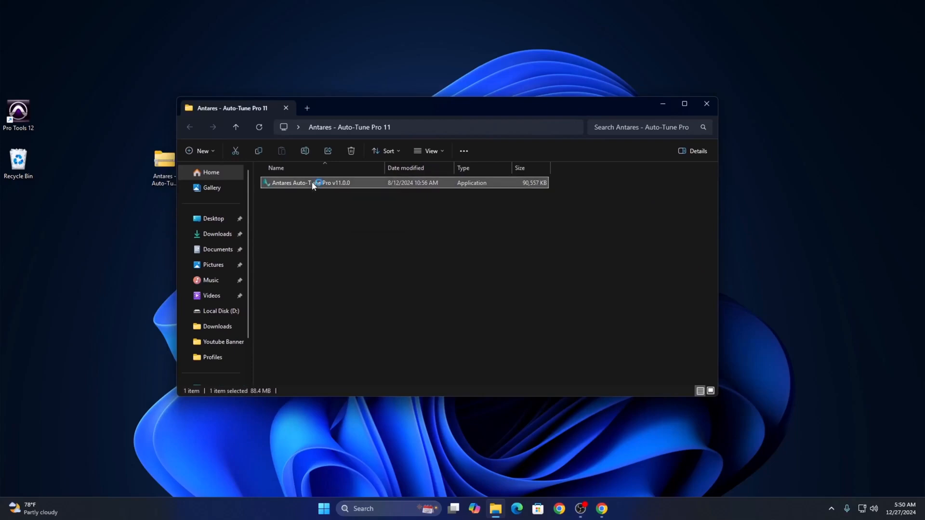
Run the Auto-Tune Pro installer with both AAX and VST3 components and finish setup.
double_click(307, 182)
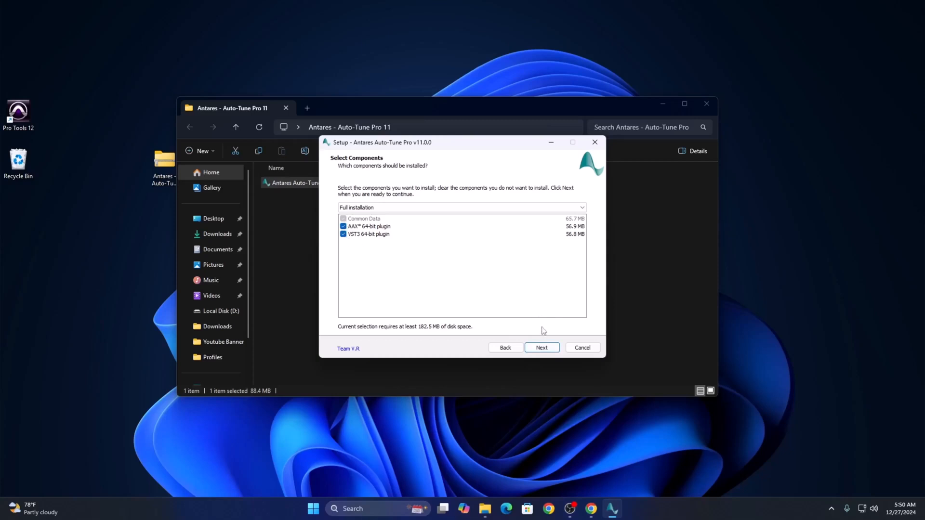
click(541, 348)
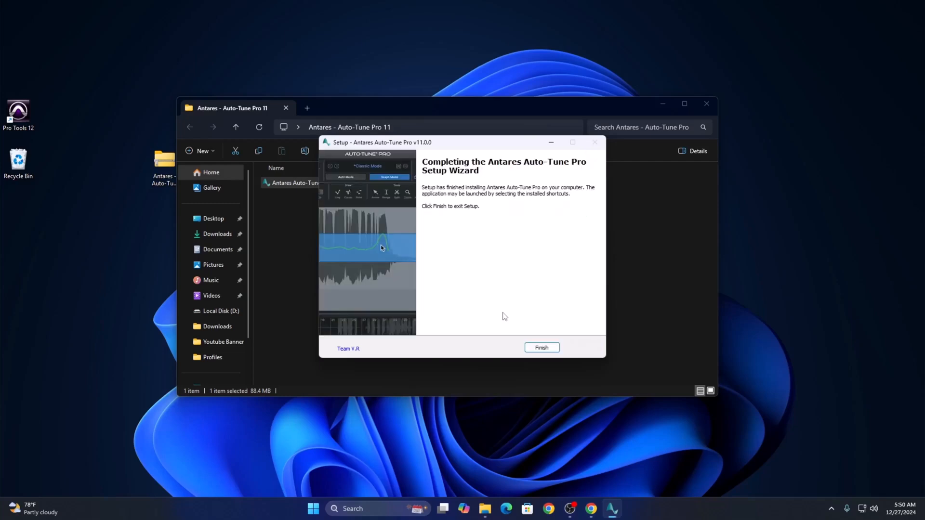
click(540, 347)
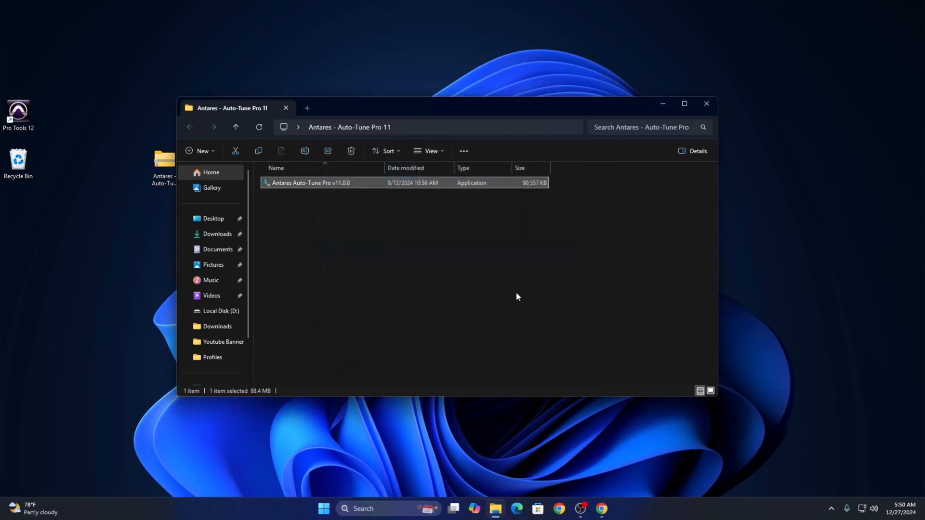
Find the Antares plug-ins in Ableton's browser and load Auto-Tune Pro on the first MIDI track.
click(706, 104)
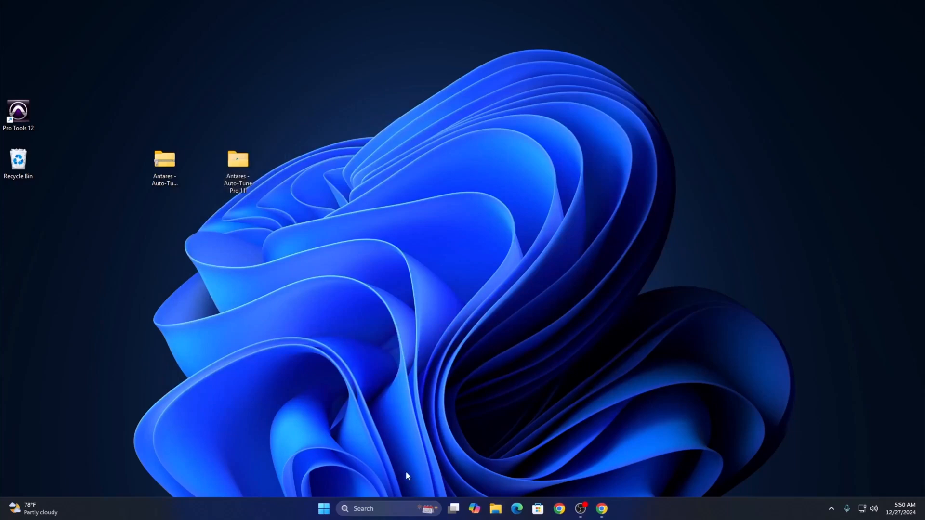
text(a)
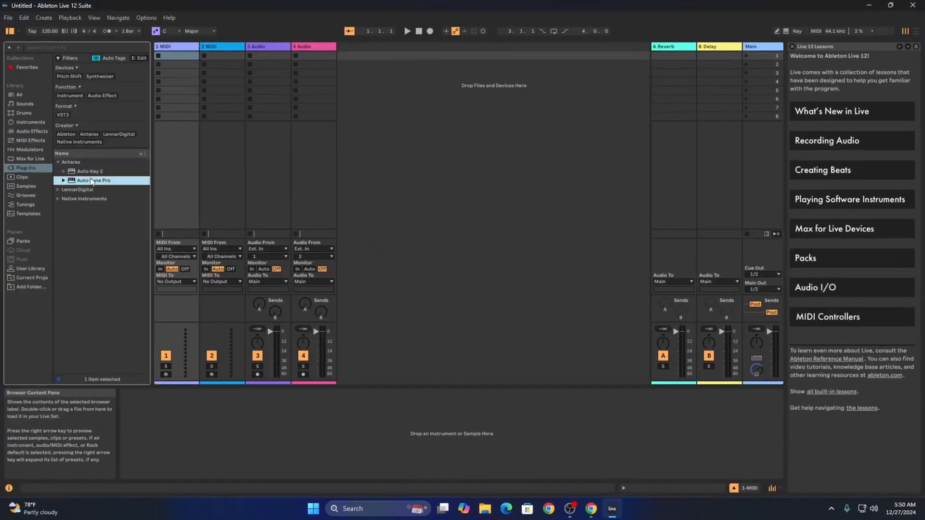
double_click(93, 181)
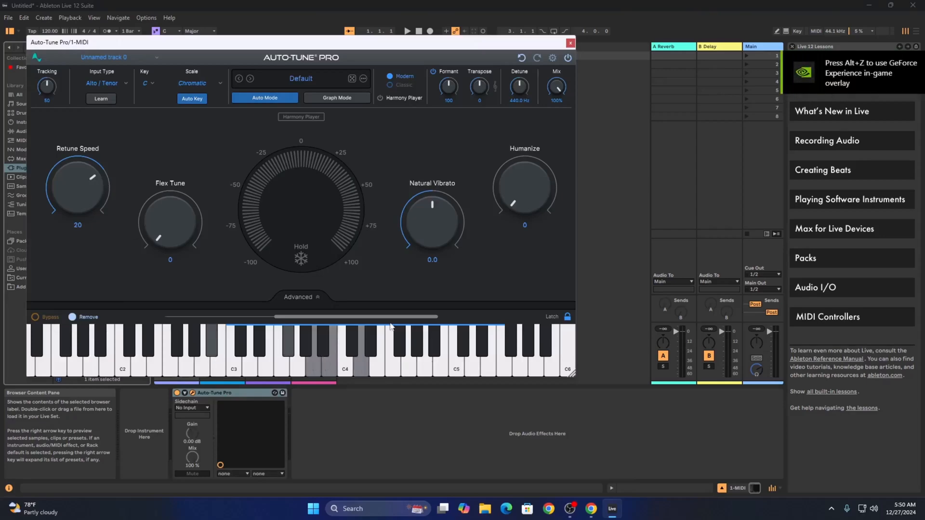
Dismiss the Auto-Tune Pro panel and load Auto-Key 2 onto the same track.
click(569, 42)
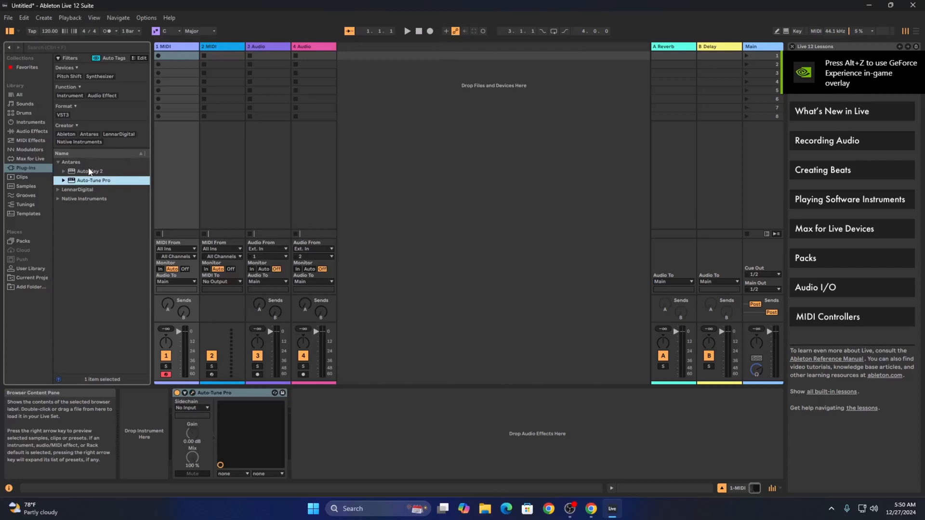
double_click(88, 172)
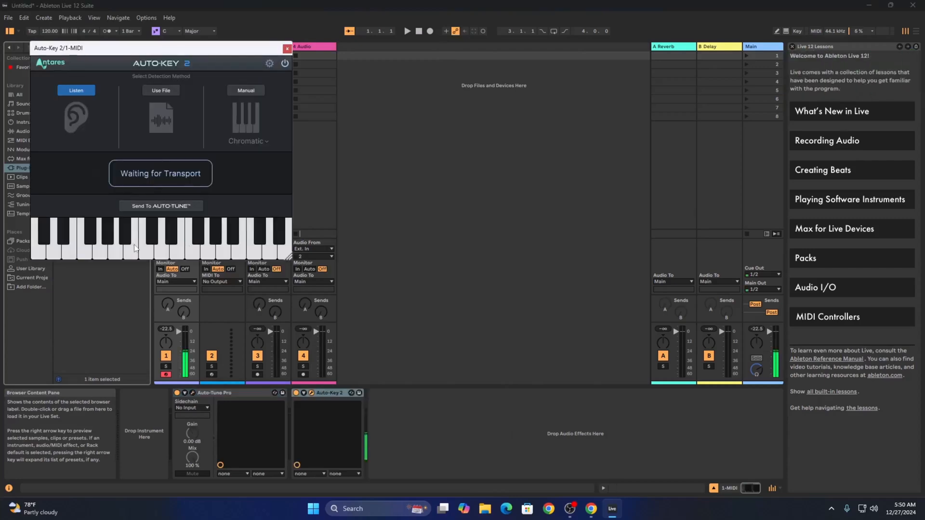